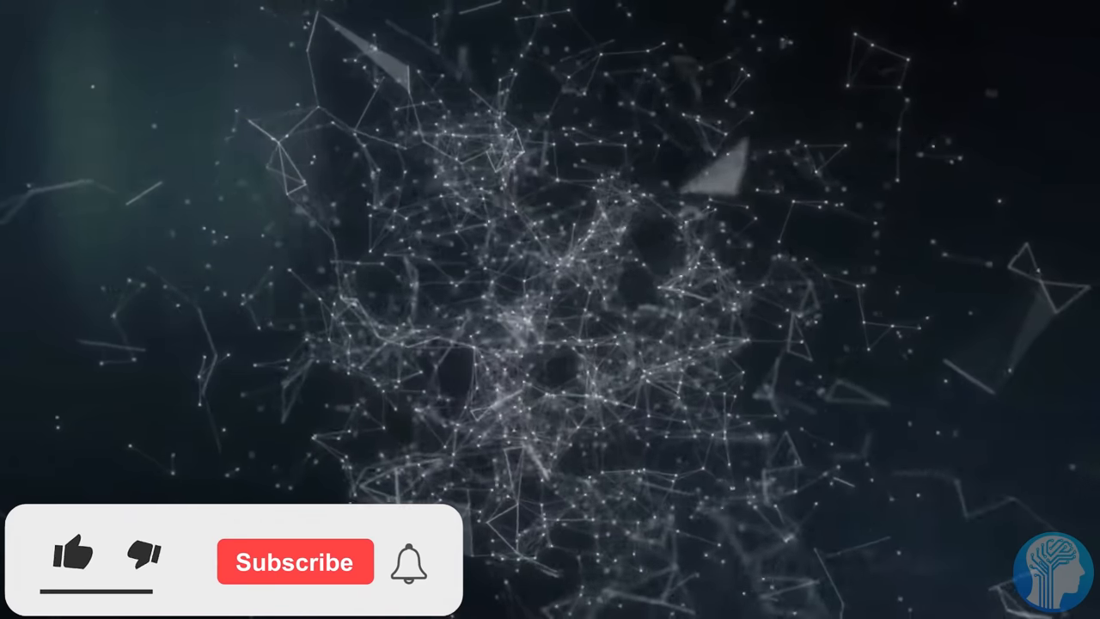
pyautogui.click(73, 567)
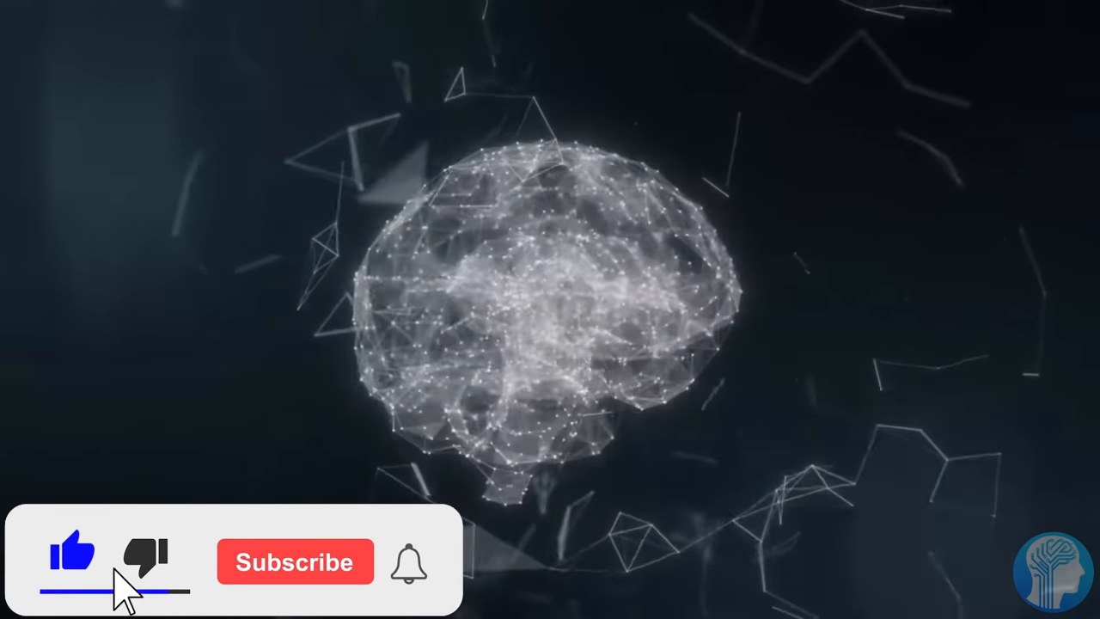